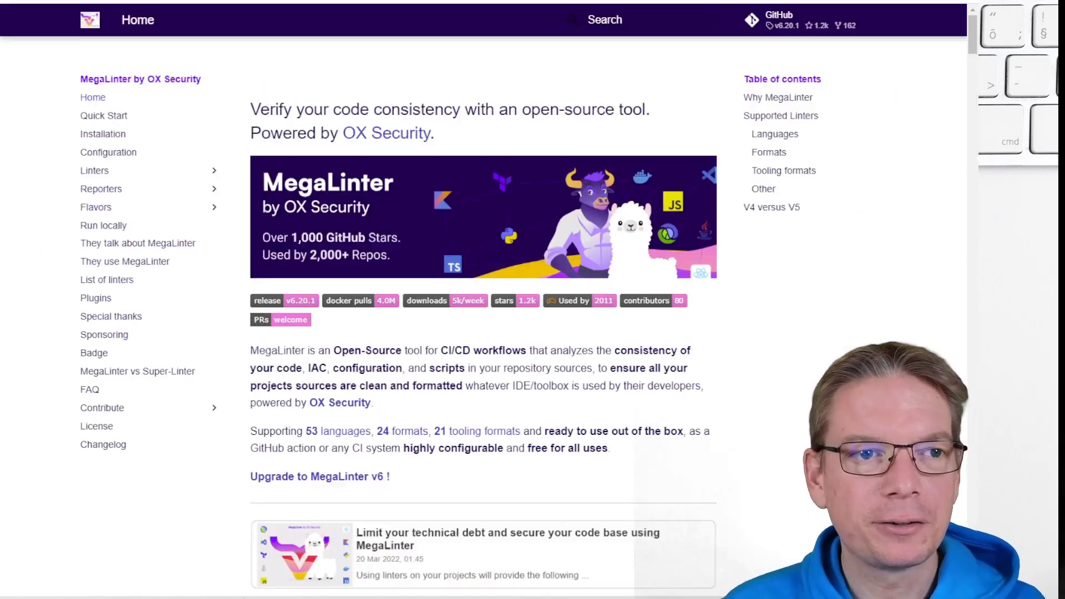
{"action": "mouse_move", "coordinate": [576, 135]}
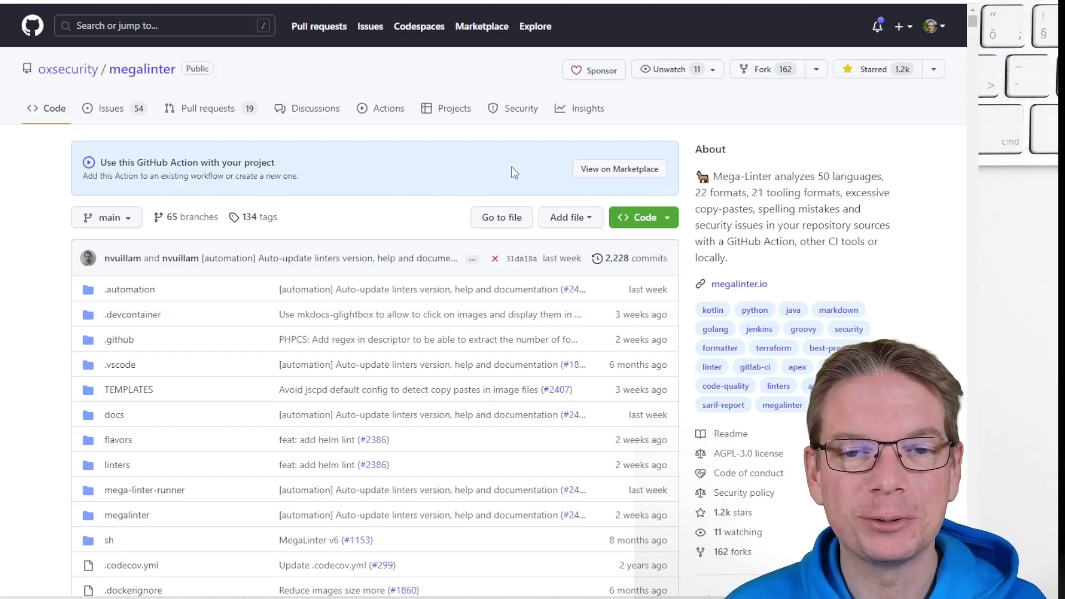
- Scroll the oxsecurity/megalinter file list and go to the hobbyfarm/e2e-testing repository
{"action": "scroll", "scroll_direction": "down", "scroll_amount": 3}
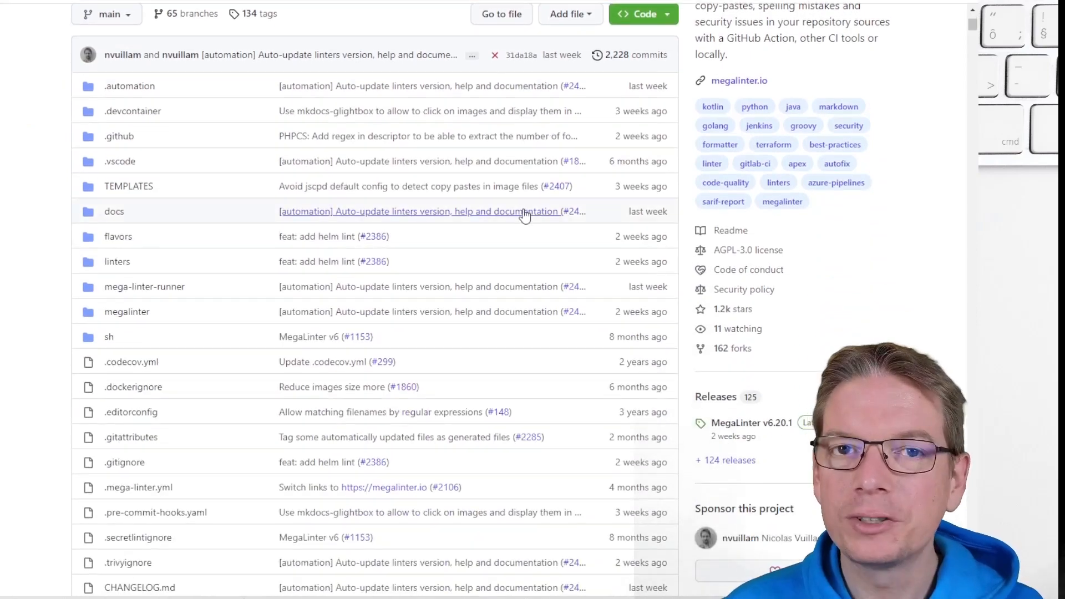
{"action": "left_click", "coordinate": [739, 80]}
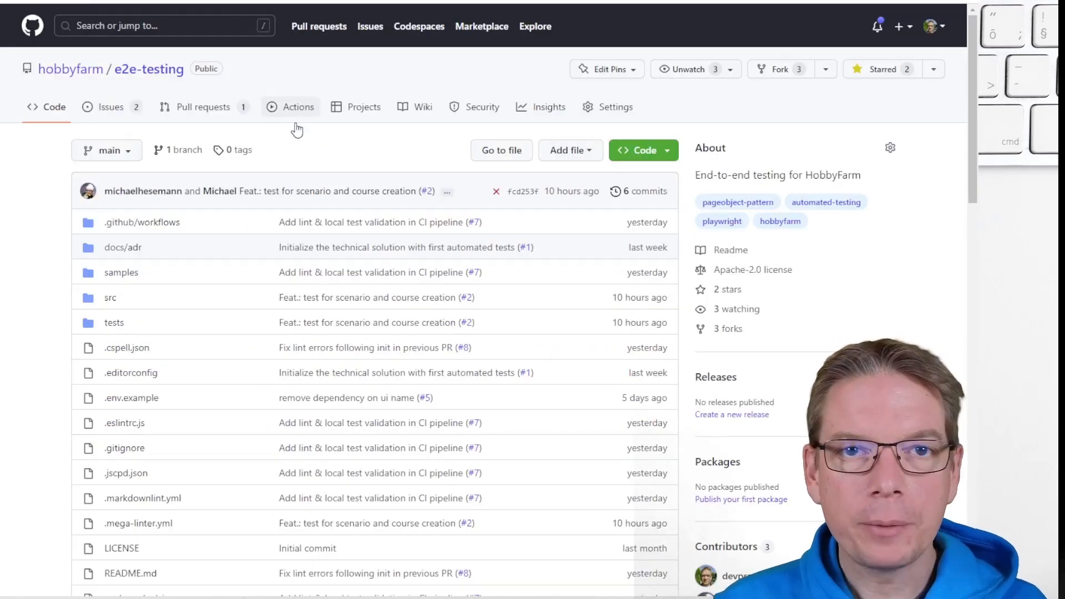
{"action": "mouse_move", "coordinate": [333, 135]}
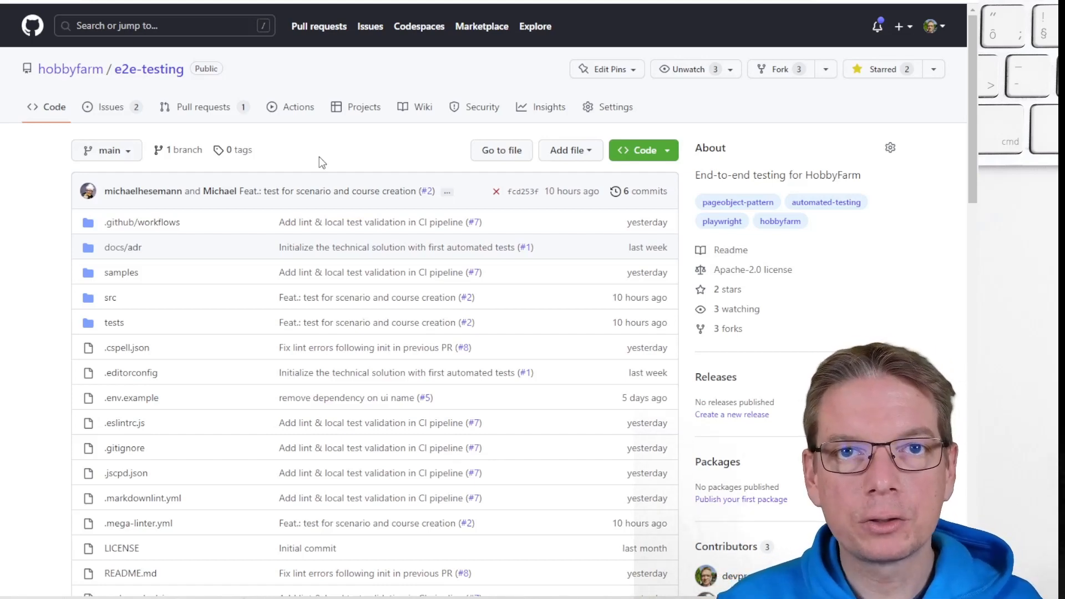
- Scroll through the e2e-testing README with its passing CI and failing Nightly badges
{"action": "scroll", "scroll_direction": "down", "scroll_amount": 3}
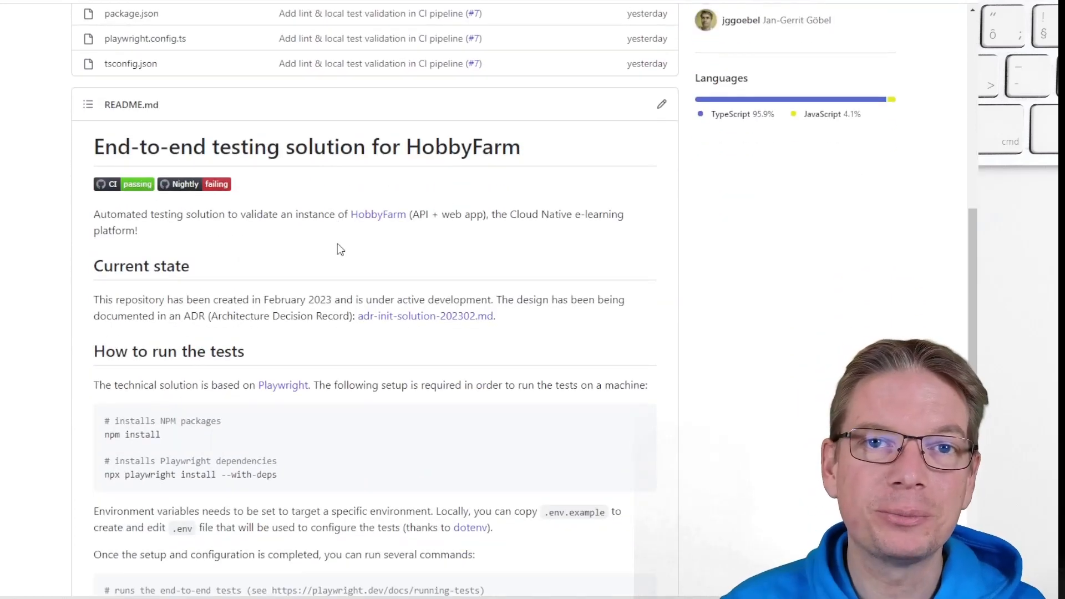
{"action": "mouse_move", "coordinate": [187, 203]}
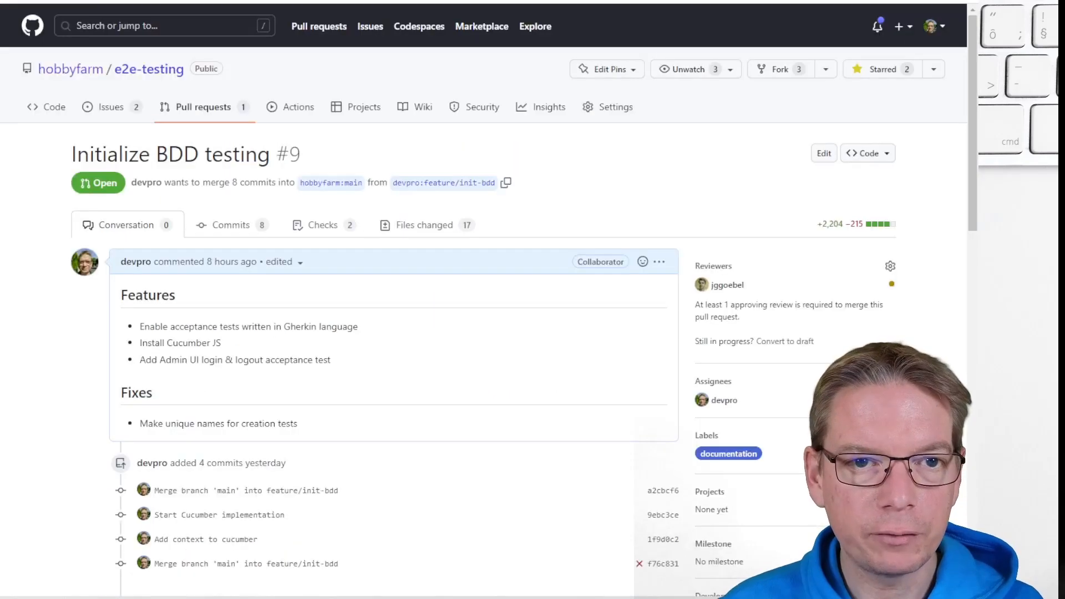
{"action": "mouse_move", "coordinate": [351, 153]}
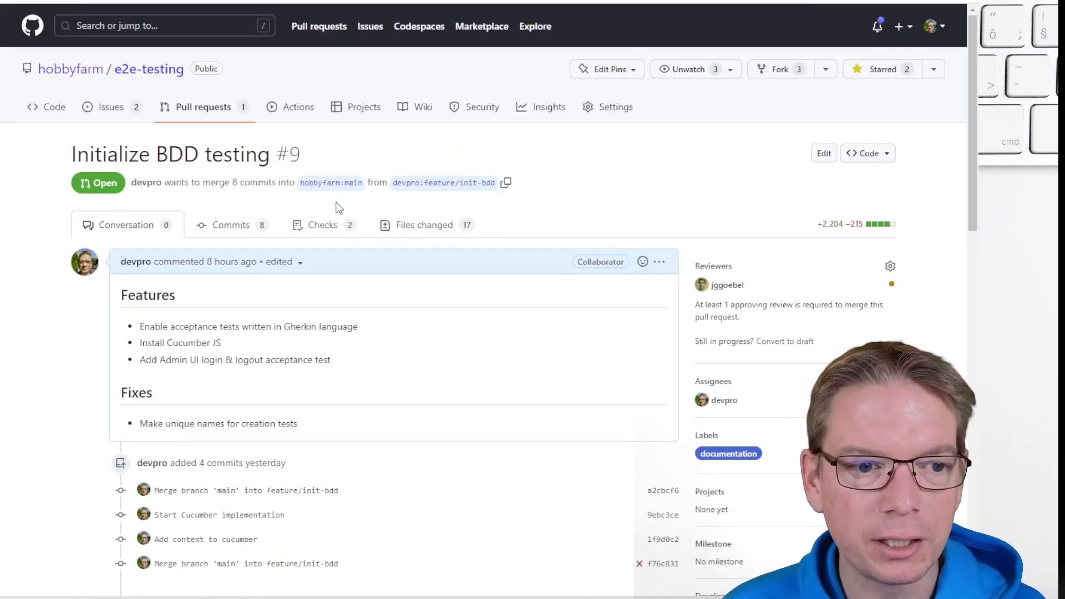
- Scroll down the Initialize BDD testing pull request timeline of failing commits
{"action": "scroll", "scroll_direction": "down", "scroll_amount": 3}
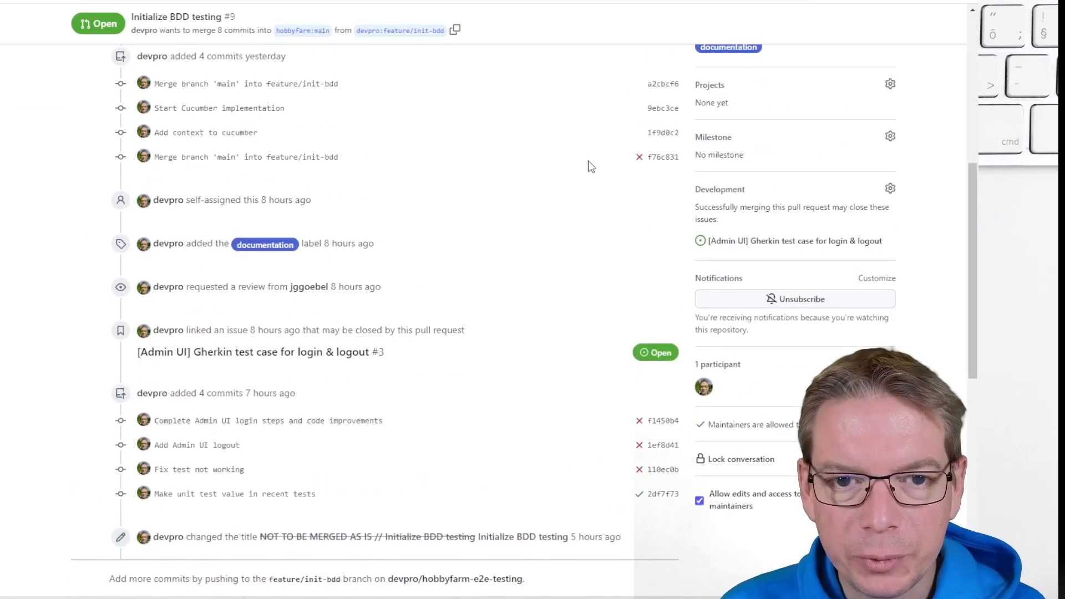
{"action": "mouse_move", "coordinate": [644, 177]}
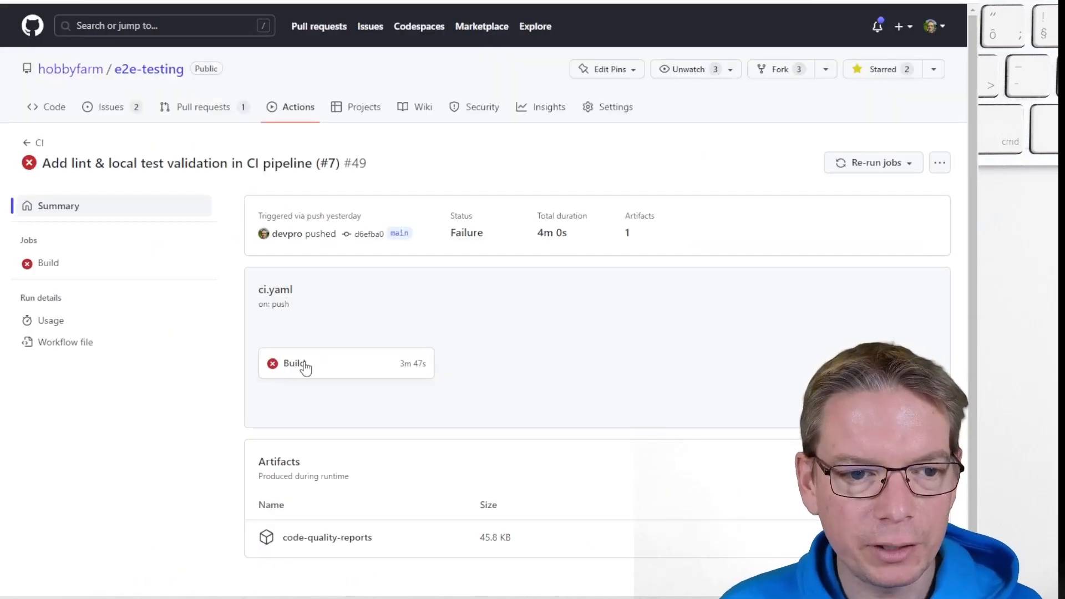
{"action": "mouse_move", "coordinate": [352, 338]}
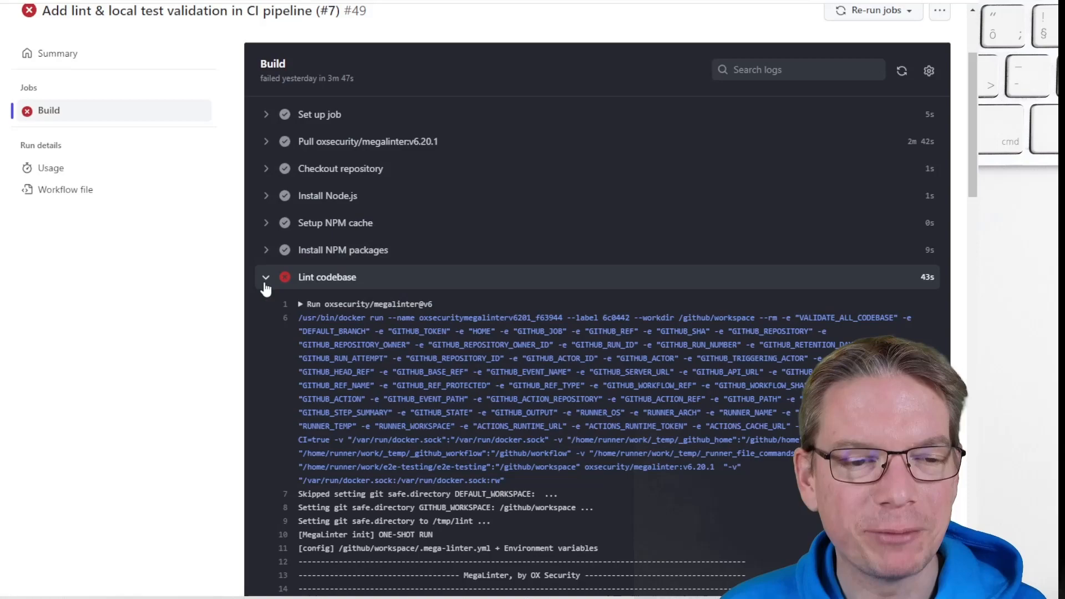
- Scroll run #49's Lint codebase log down to MegaLinter's per-linter results
{"action": "scroll", "scroll_direction": "down", "scroll_amount": 3}
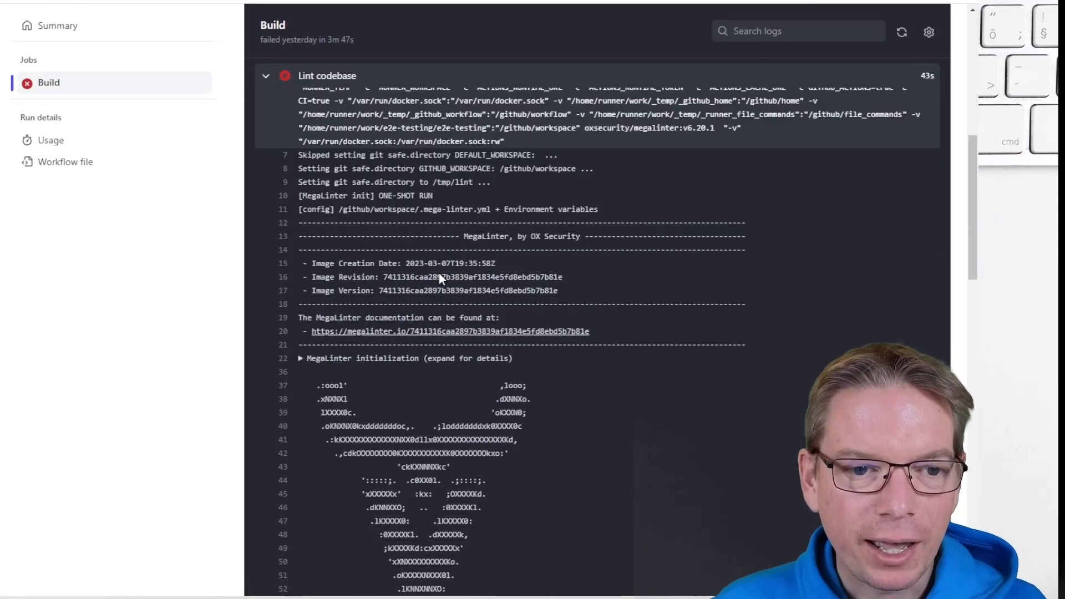
{"action": "scroll", "scroll_direction": "down", "scroll_amount": 3}
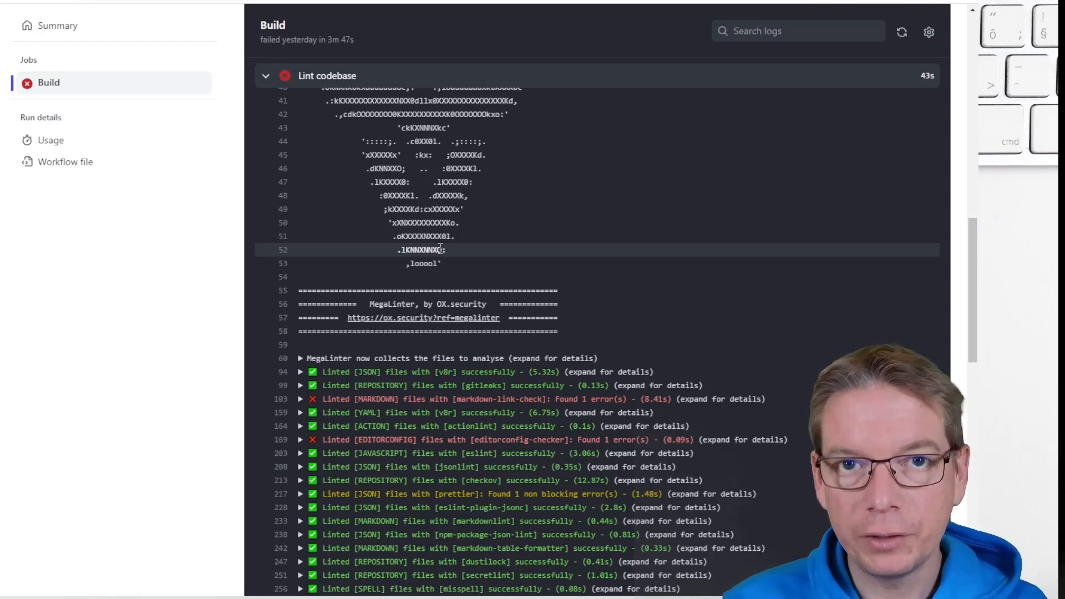
{"action": "mouse_move", "coordinate": [451, 263]}
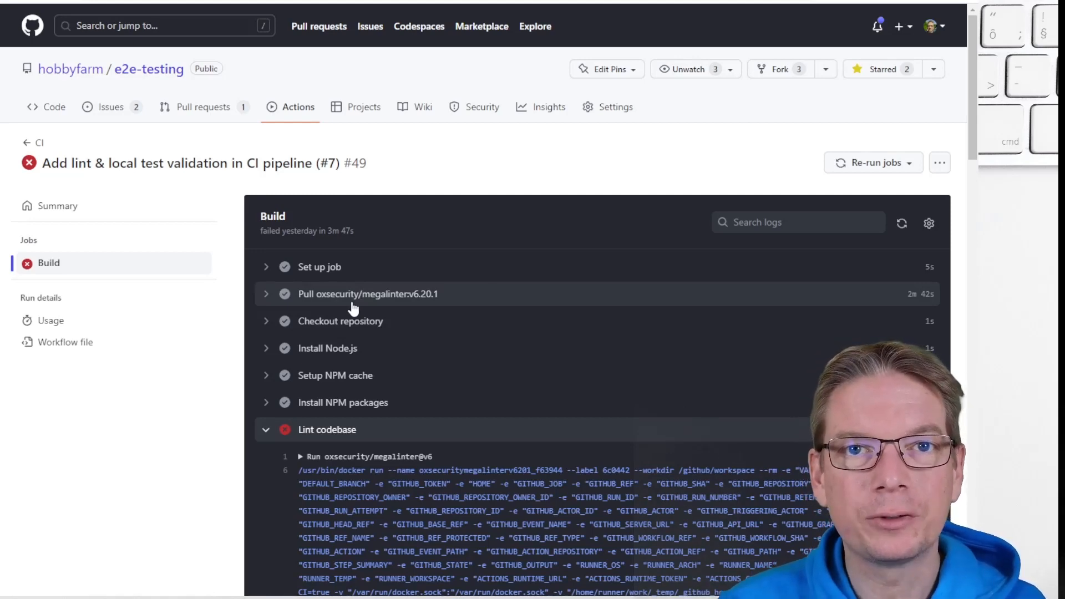
{"action": "scroll", "scroll_direction": "down", "scroll_amount": 3}
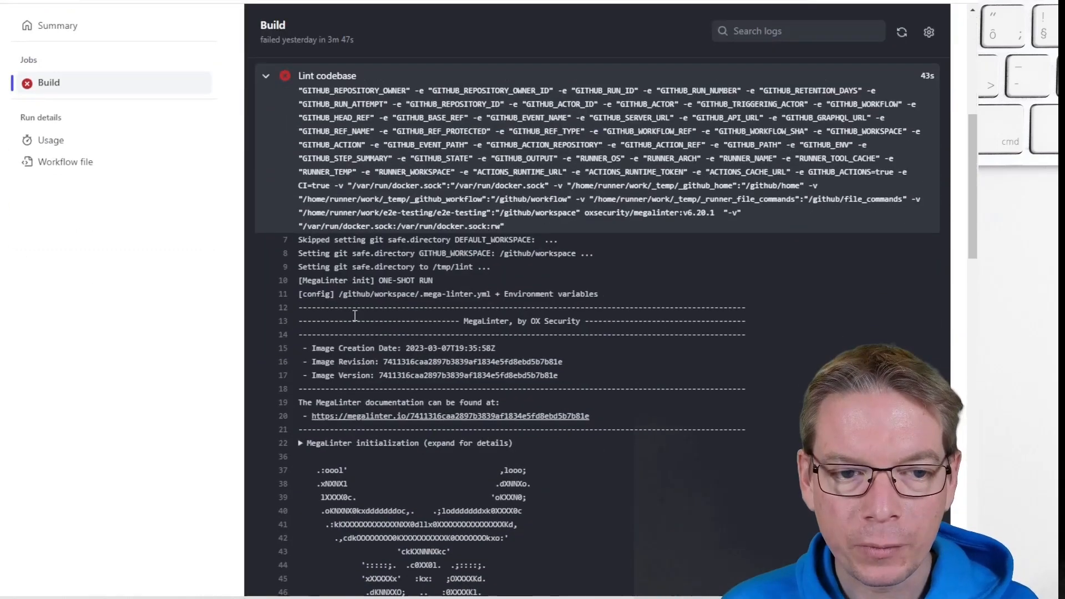
{"action": "scroll", "scroll_direction": "down", "scroll_amount": 3}
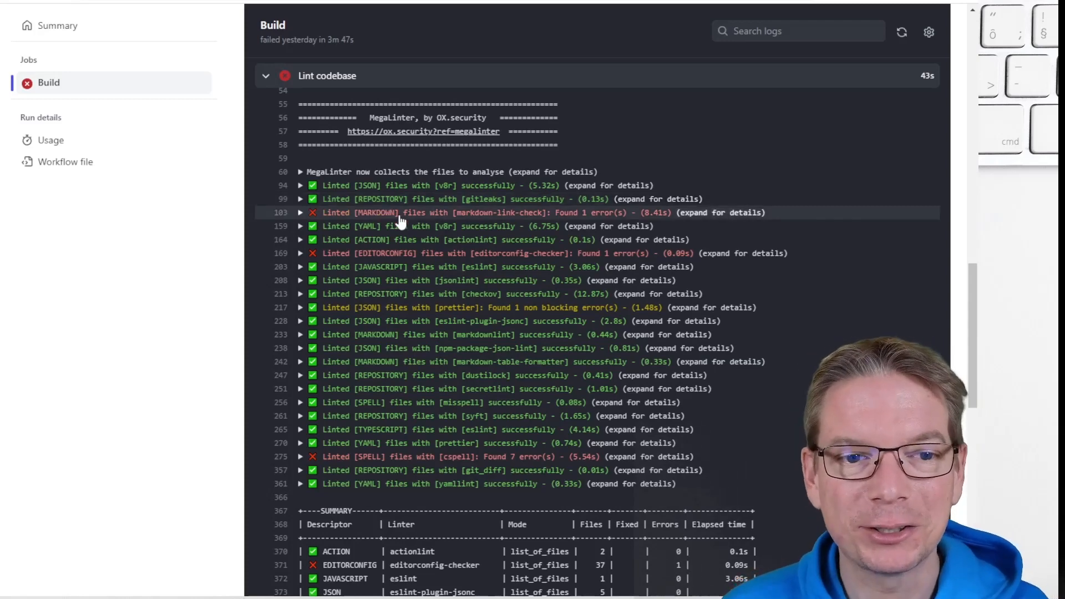
- Expand markdown-link-check details to show the 404 Nightly badge link in README.md
{"action": "left_click", "coordinate": [300, 212]}
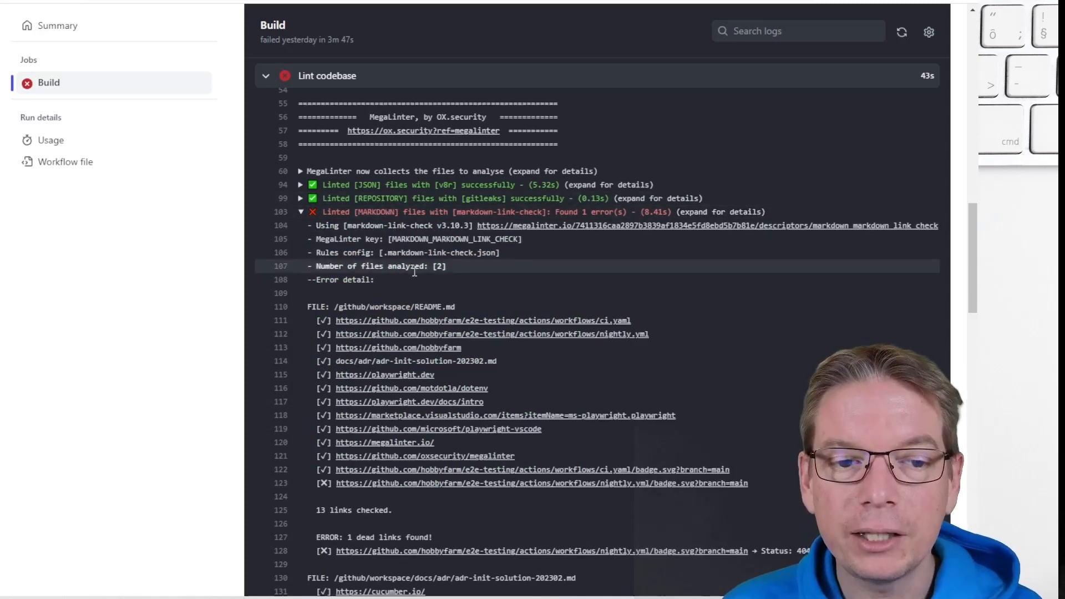
{"action": "scroll", "scroll_direction": "down", "scroll_amount": 3}
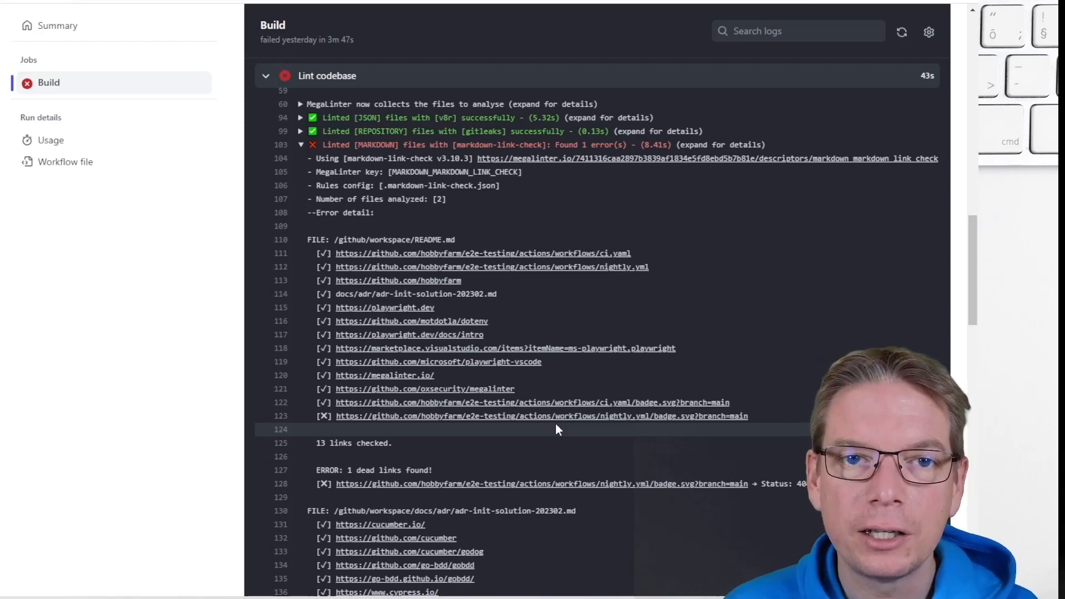
{"action": "scroll", "scroll_direction": "down", "scroll_amount": 3}
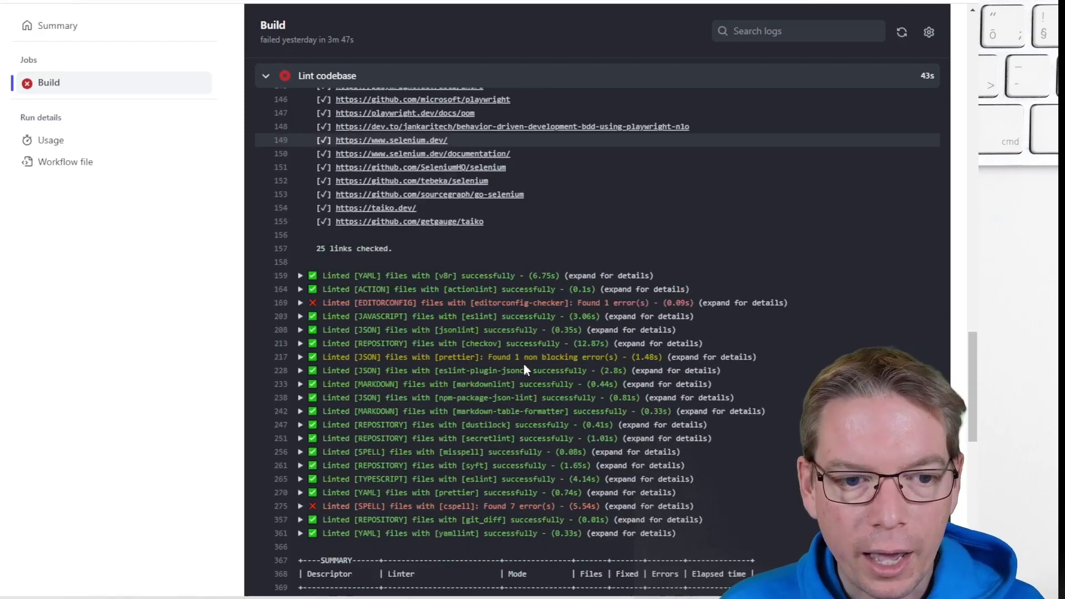
- Scroll the Lint codebase log past the linter list to the SUMMARY table
{"action": "scroll", "scroll_direction": "down", "scroll_amount": 3}
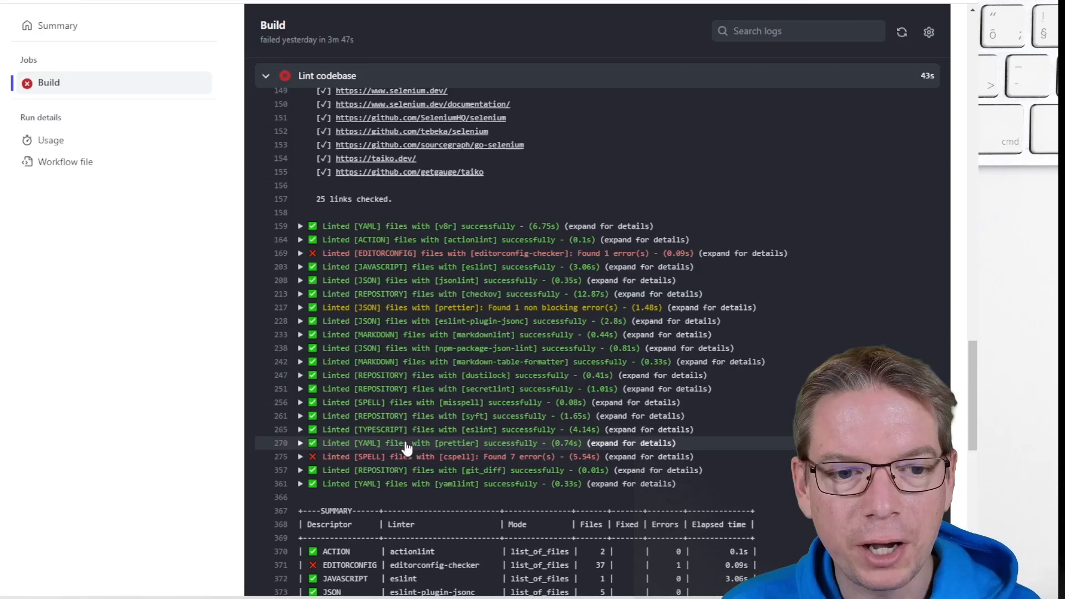
{"action": "scroll", "scroll_direction": "down", "scroll_amount": 3}
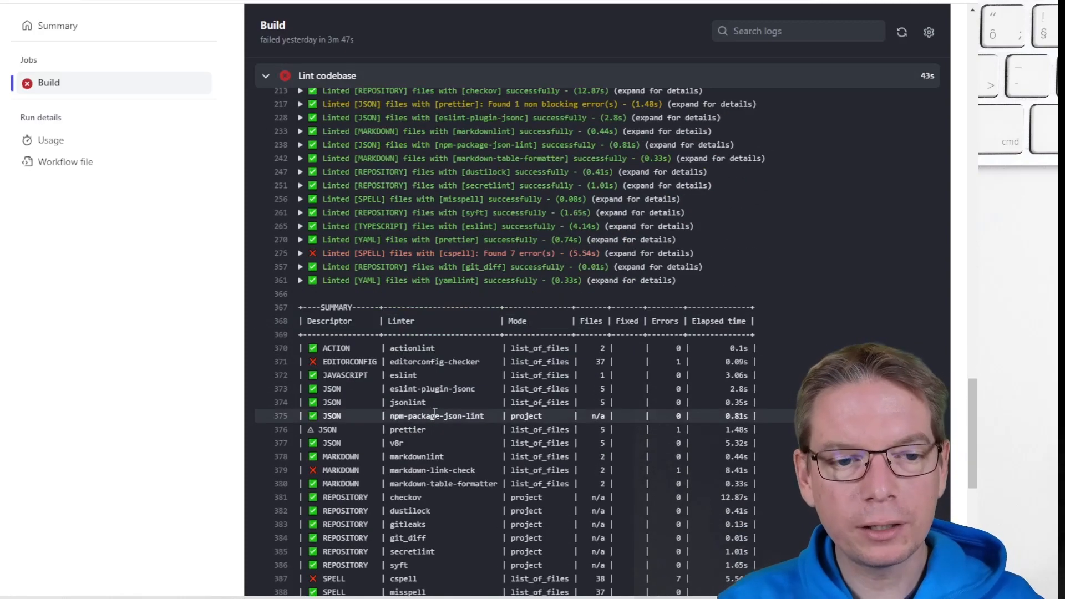
{"action": "scroll", "scroll_direction": "down", "scroll_amount": 3}
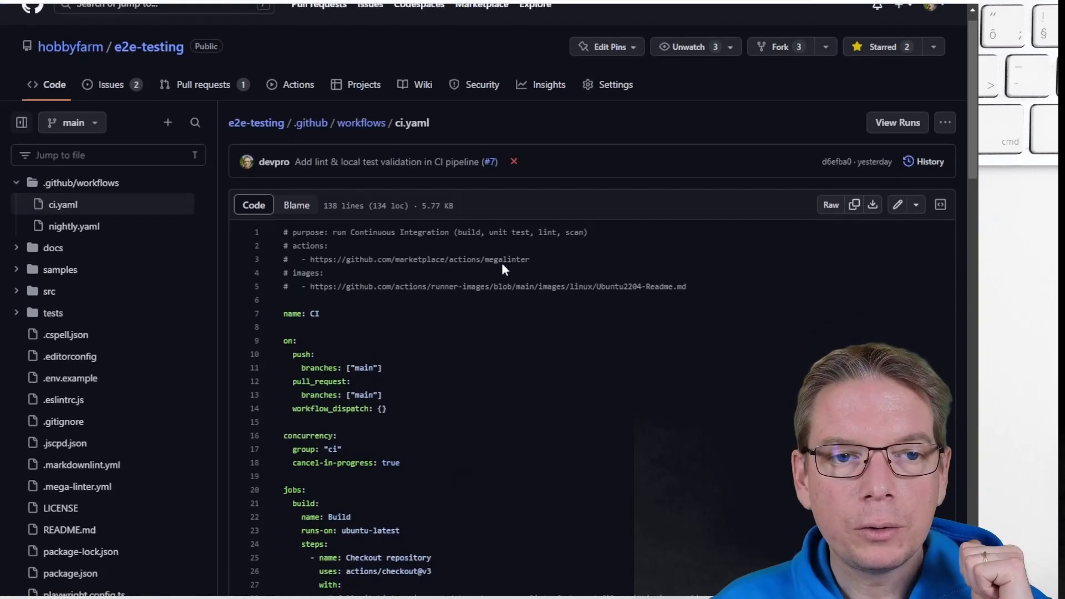
- Scroll ci.yaml to the Lint codebase step using oxsecurity/megalinter@v6
{"action": "scroll", "scroll_direction": "down", "scroll_amount": 3}
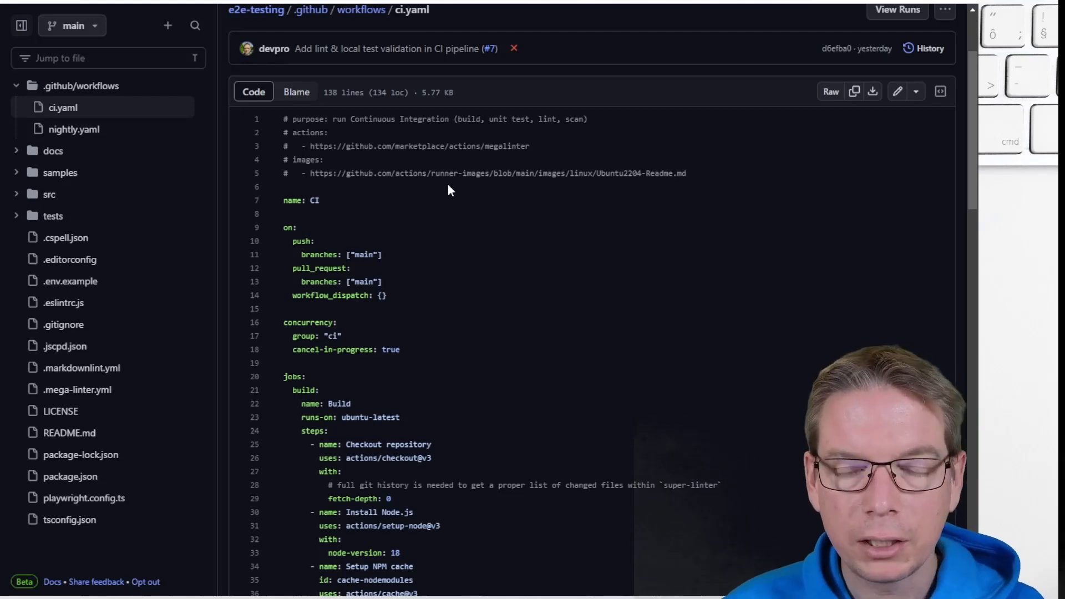
{"action": "mouse_move", "coordinate": [426, 214]}
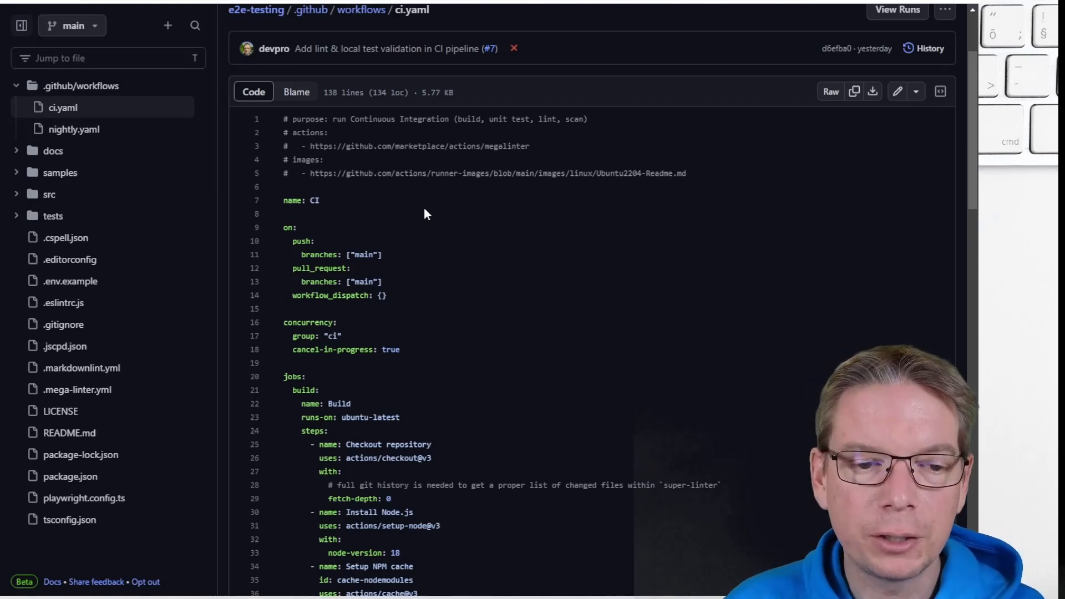
{"action": "scroll", "scroll_direction": "down", "scroll_amount": 3}
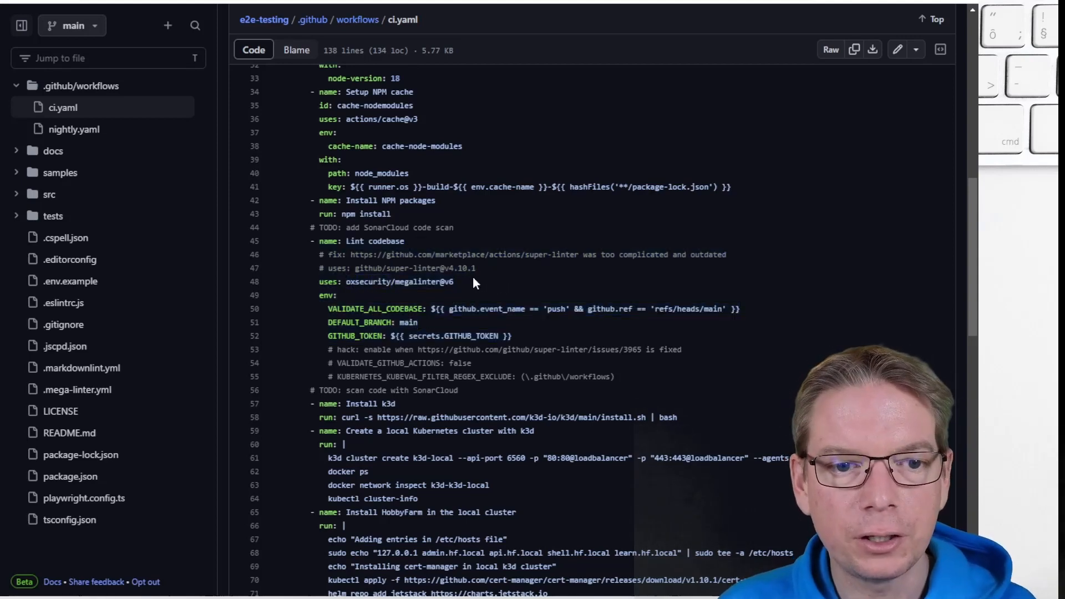
- Highlight 'megalinter' on the uses line and list the nine env references
{"action": "double_click", "coordinate": [400, 282]}
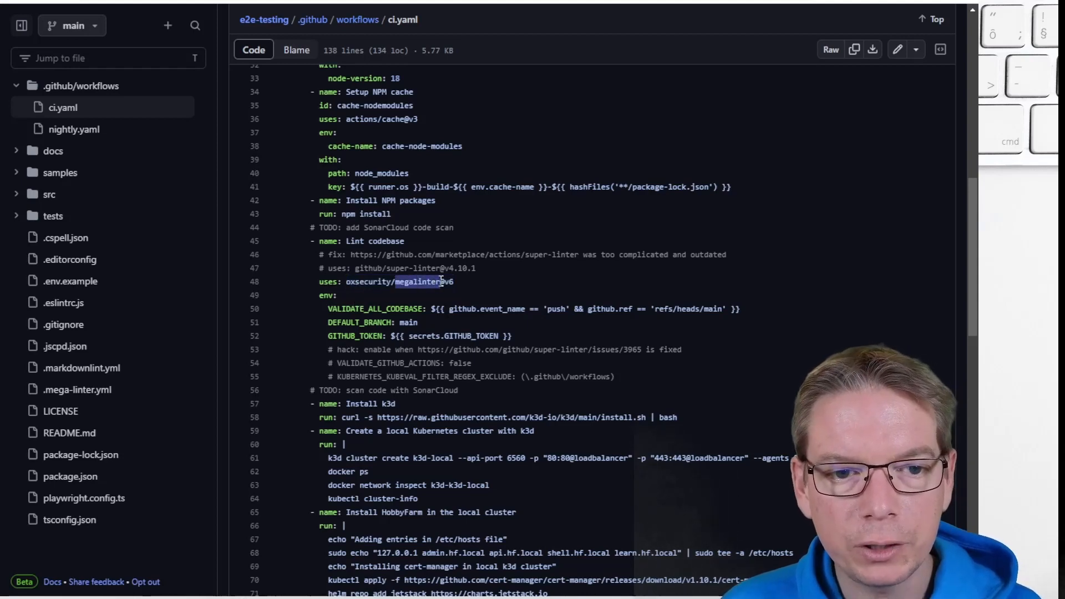
{"action": "double_click", "coordinate": [375, 308]}
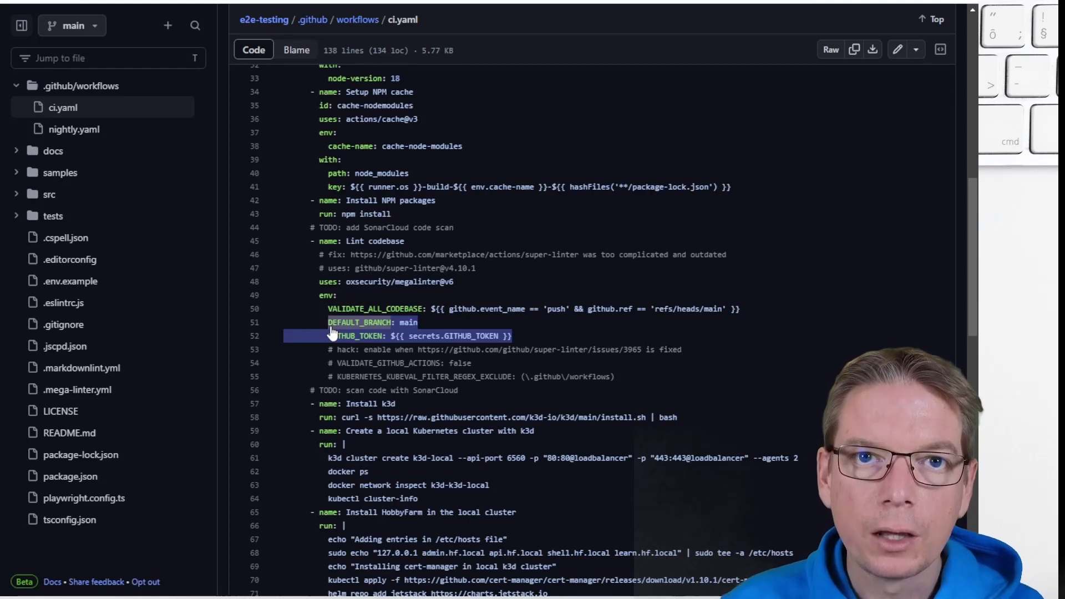
{"action": "left_click", "coordinate": [328, 295]}
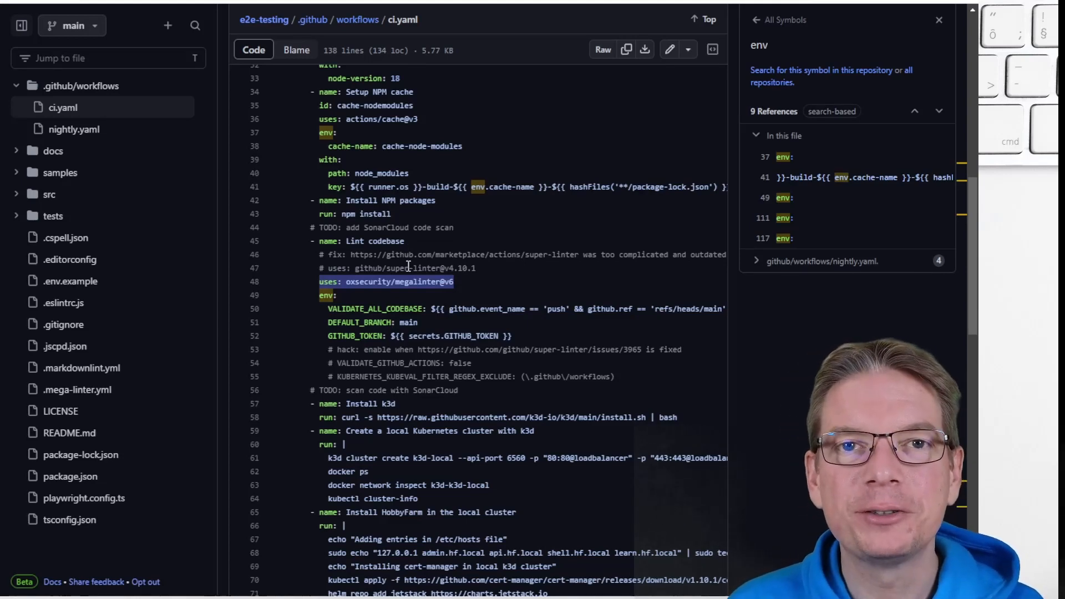
{"action": "mouse_move", "coordinate": [77, 390]}
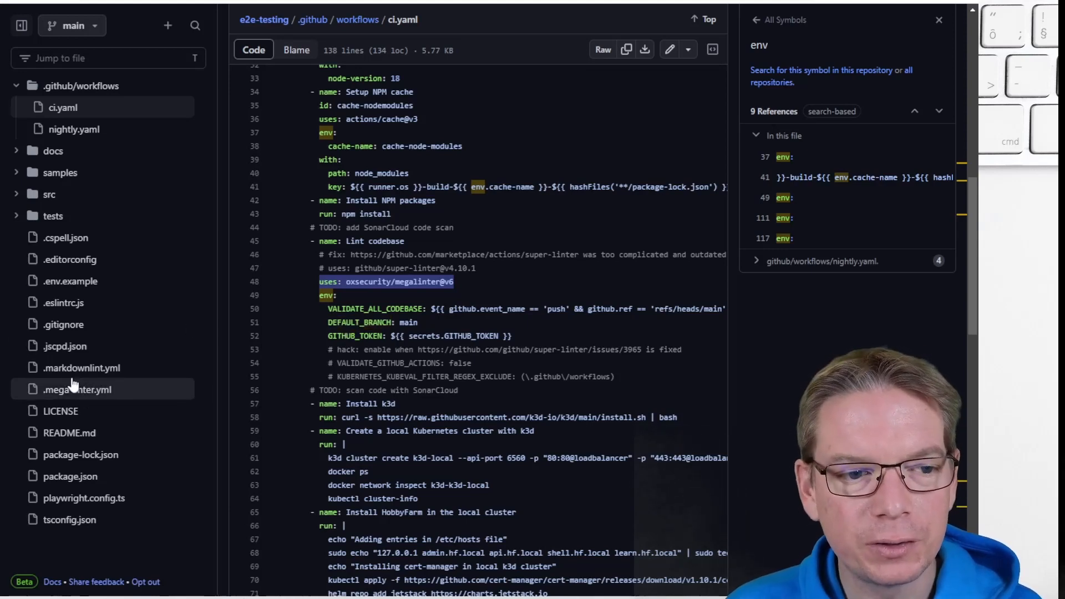
- Open .mega-linter.yml and highlight the disabled COPYPASTE check and the March 2023 comment
{"action": "left_click", "coordinate": [77, 389]}
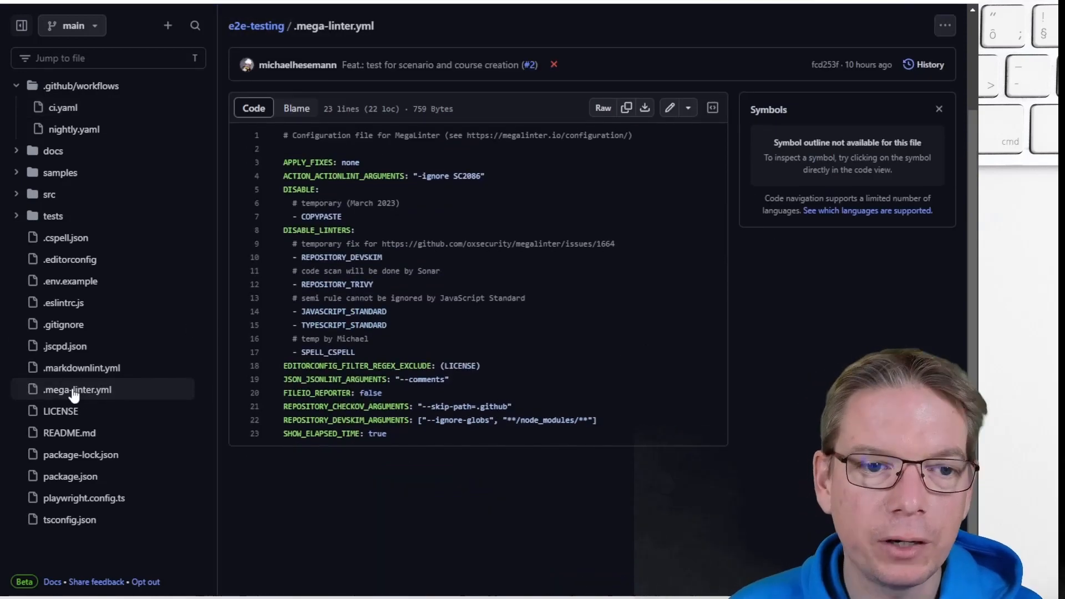
{"action": "double_click", "coordinate": [307, 162]}
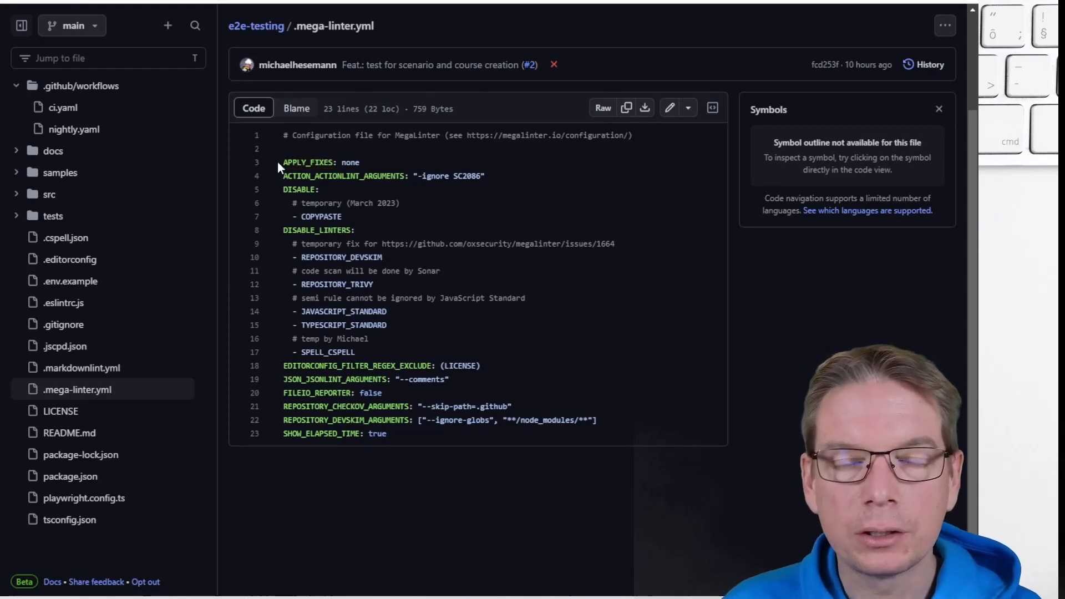
{"action": "mouse_move", "coordinate": [283, 193]}
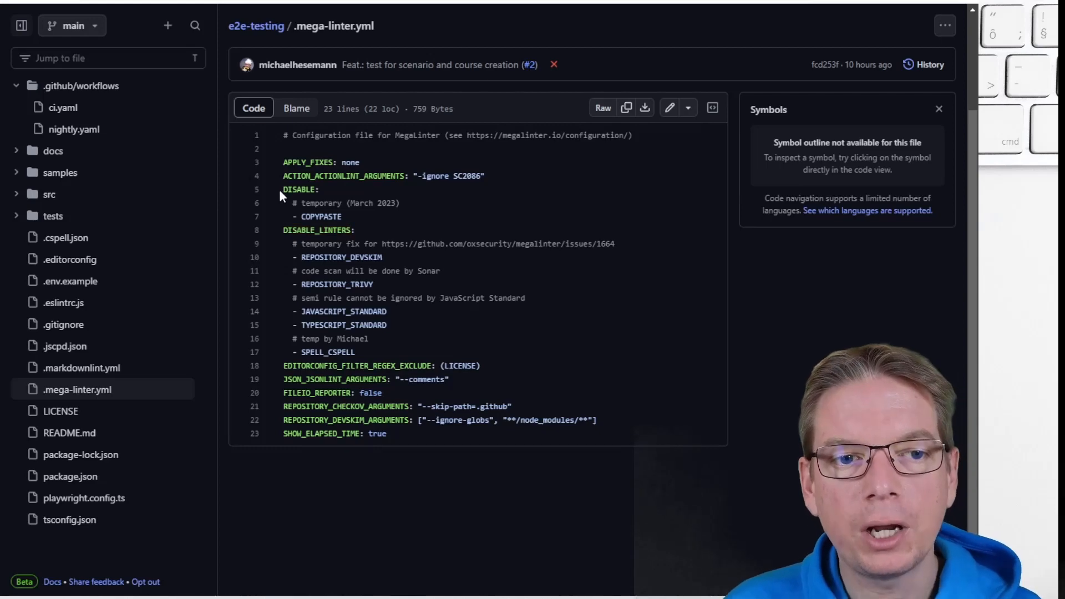
{"action": "double_click", "coordinate": [321, 216]}
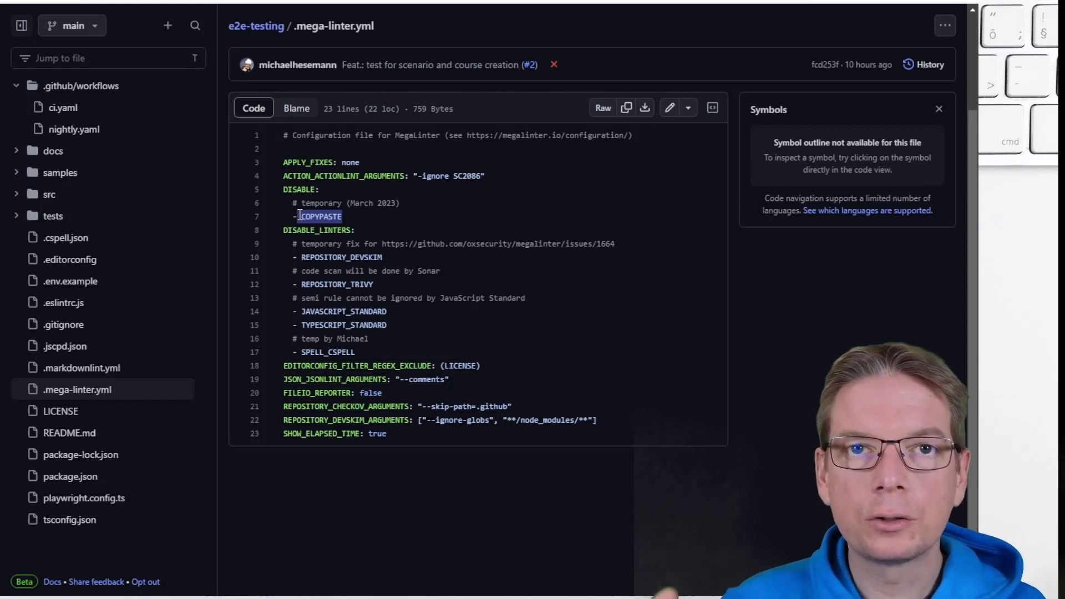
{"action": "mouse_move", "coordinate": [415, 208]}
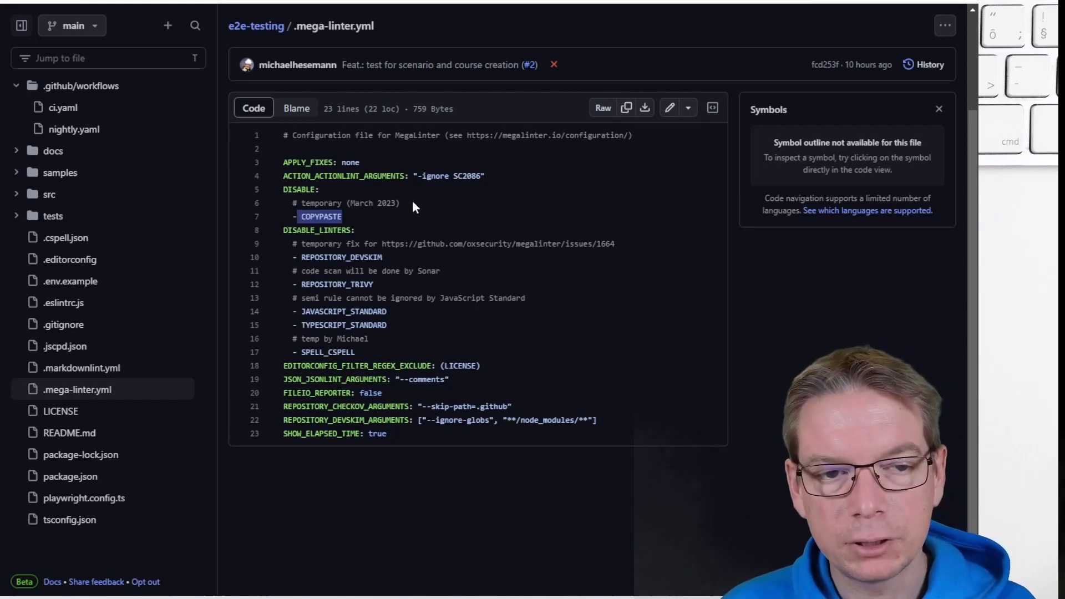
{"action": "left_click", "coordinate": [346, 202]}
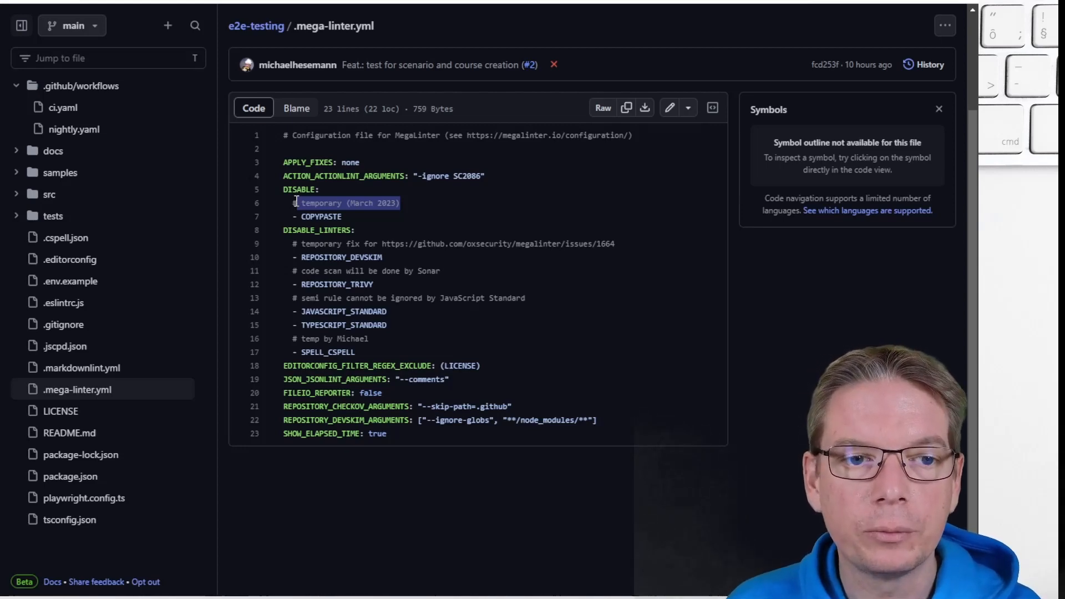
{"action": "double_click", "coordinate": [317, 230]}
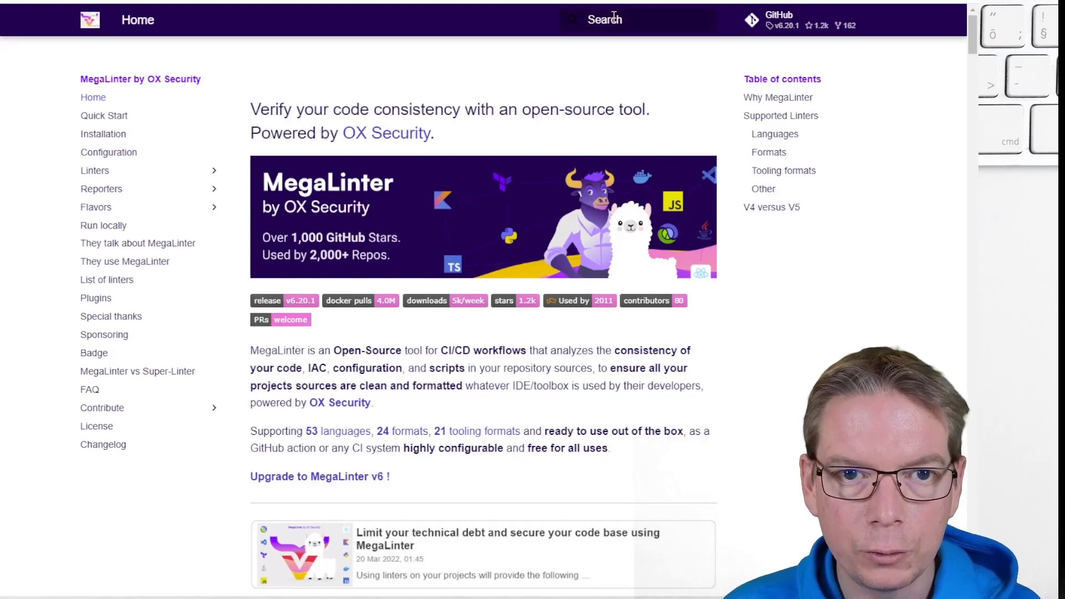
- Search the MegaLinter docs for 'typescript' to reach the TYPESCRIPT linters page
{"action": "type", "text": "tye"}
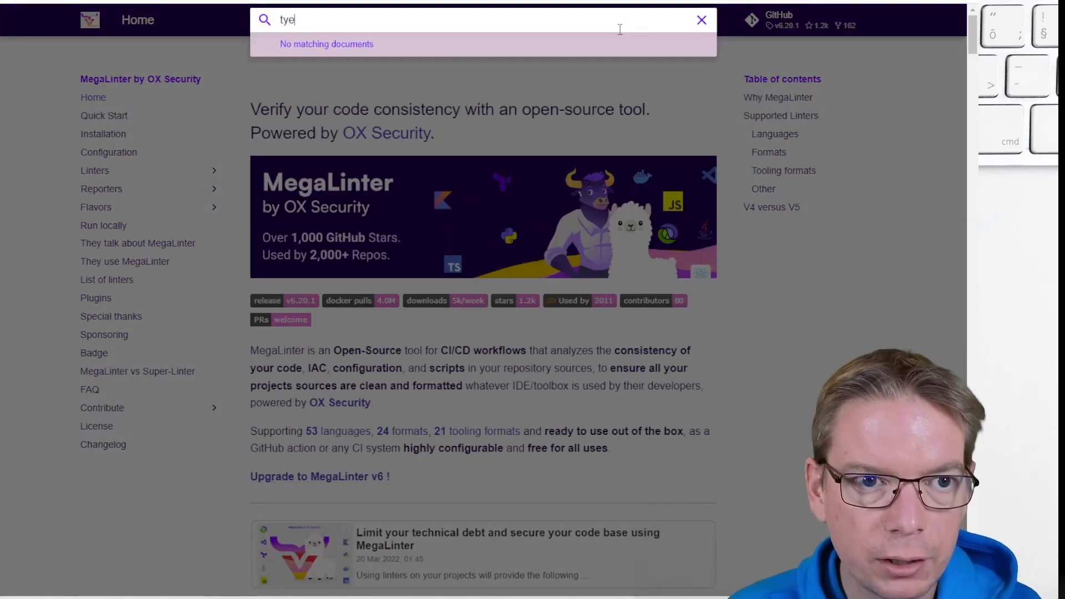
{"action": "type", "text": "typescript"}
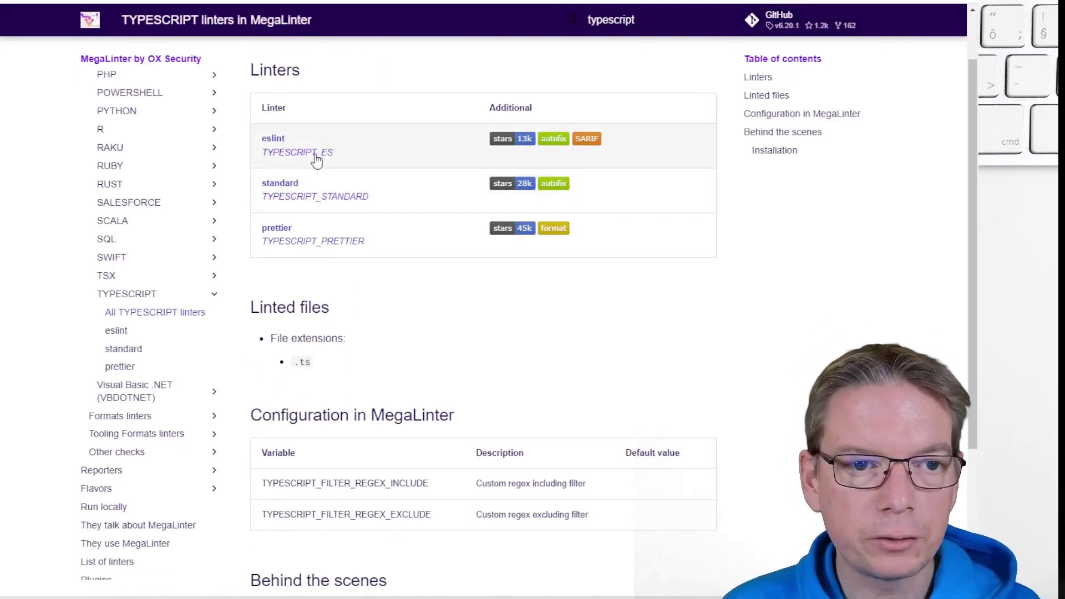
- Open the eslint (TYPESCRIPT_ES) linter page and scroll to its eslint documentation links
{"action": "left_click", "coordinate": [297, 152]}
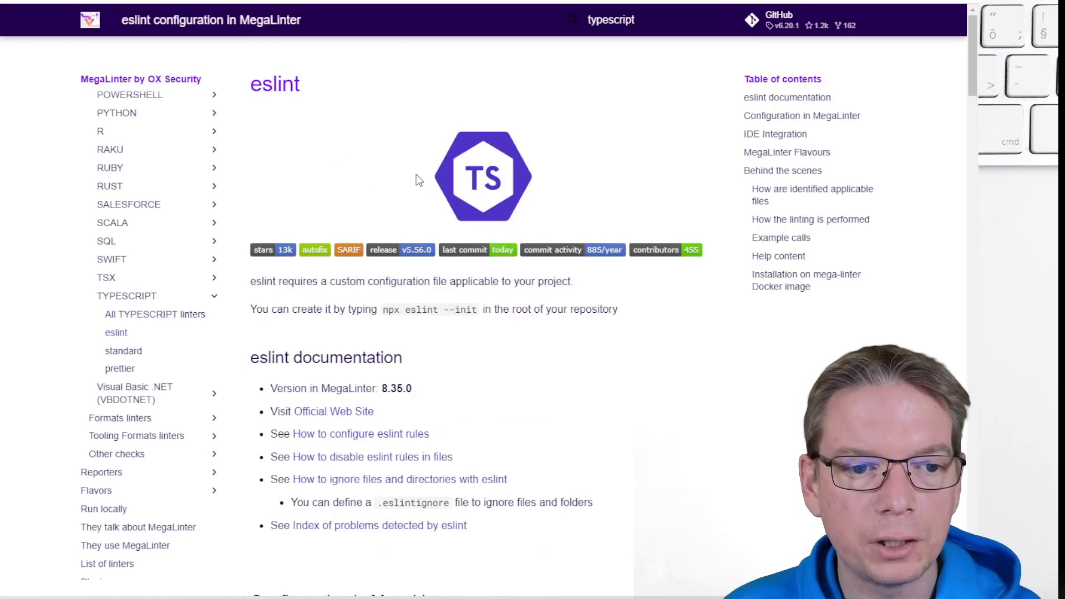
{"action": "scroll", "scroll_direction": "down", "scroll_amount": 3}
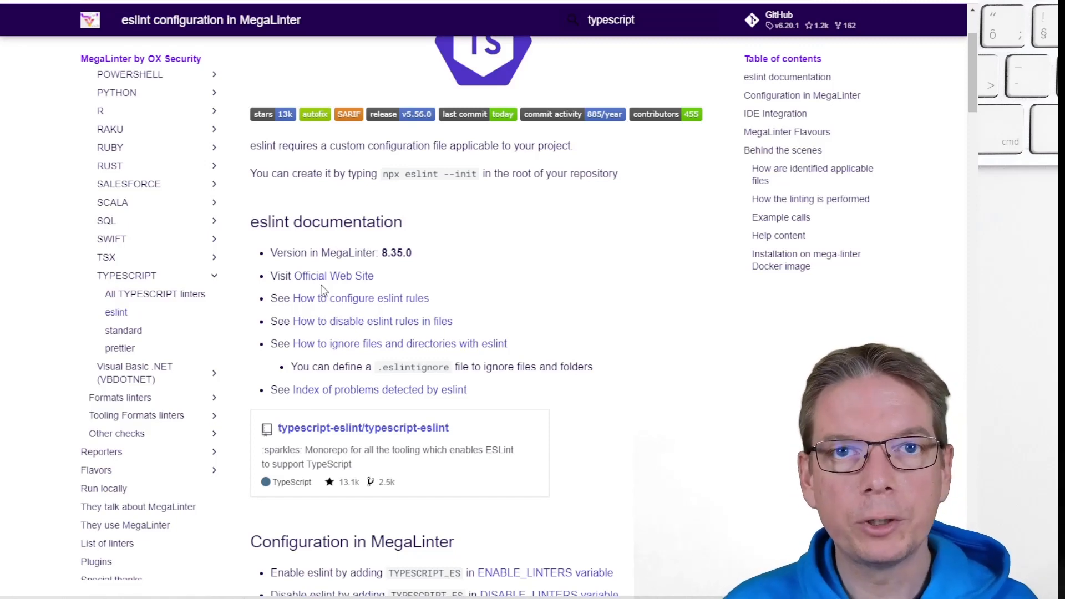
{"action": "mouse_move", "coordinate": [359, 304]}
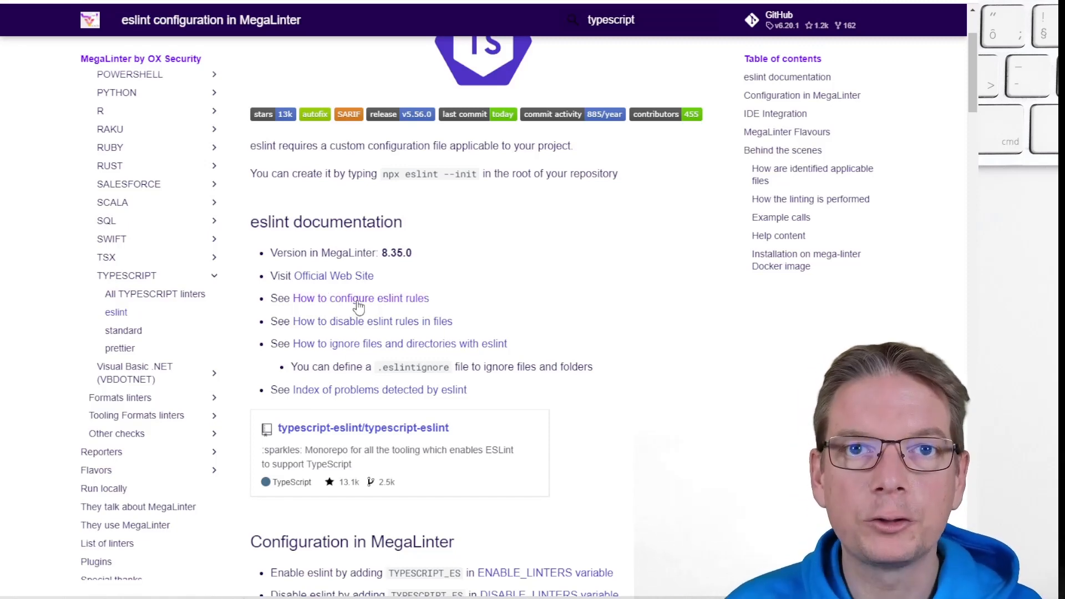
{"action": "mouse_move", "coordinate": [538, 195]}
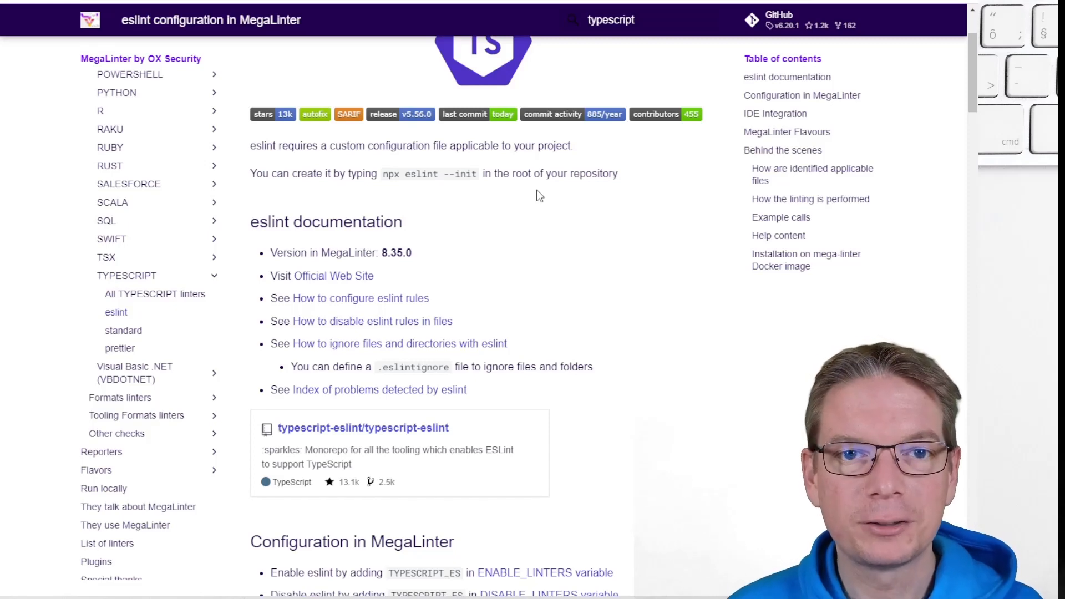
{"action": "mouse_move", "coordinate": [541, 209]}
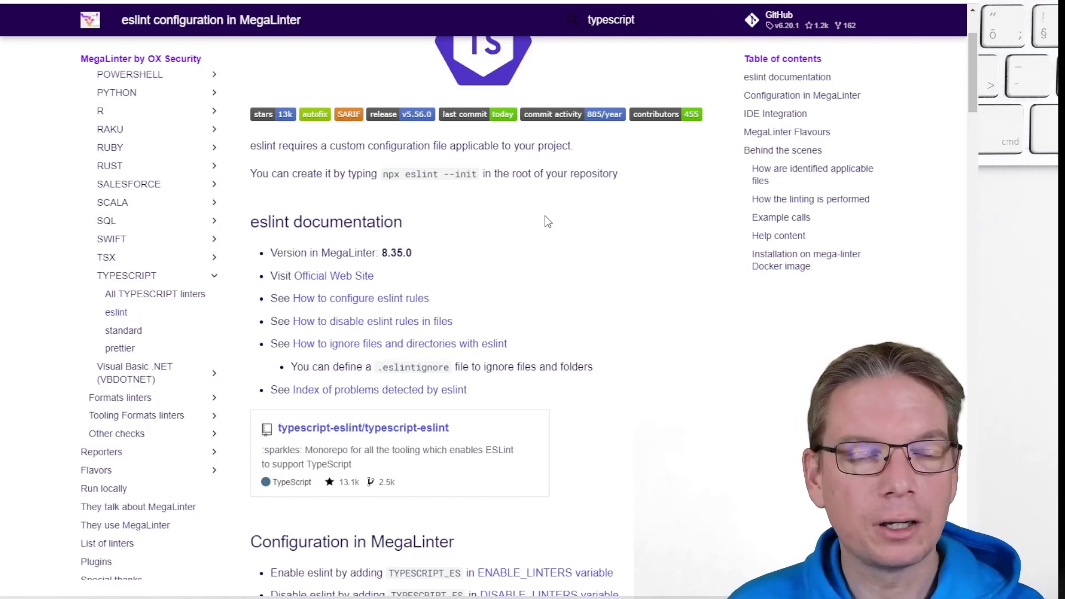
{"action": "mouse_move", "coordinate": [582, 223]}
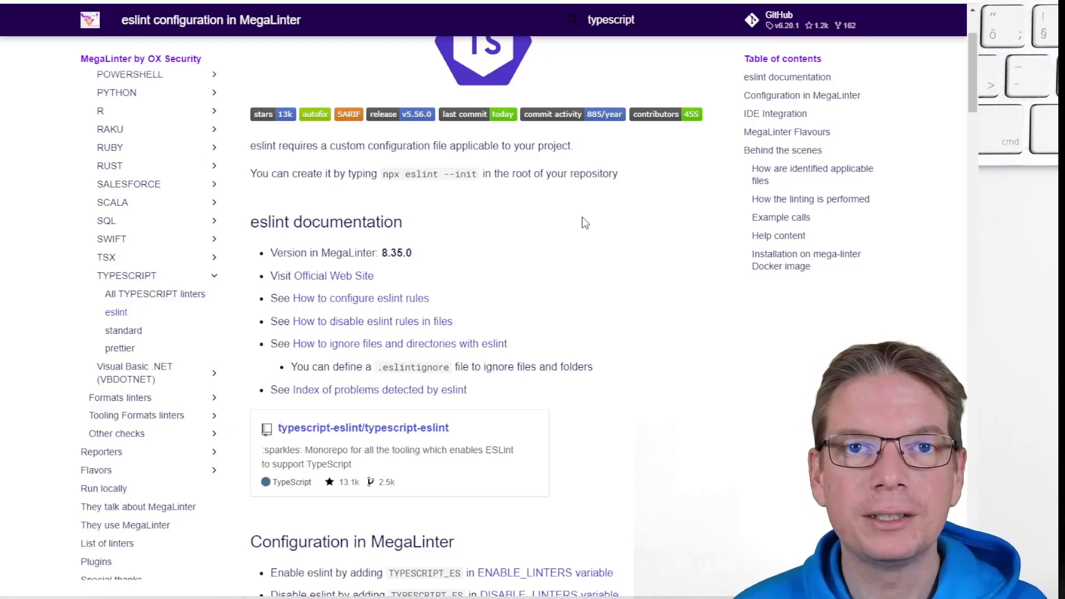